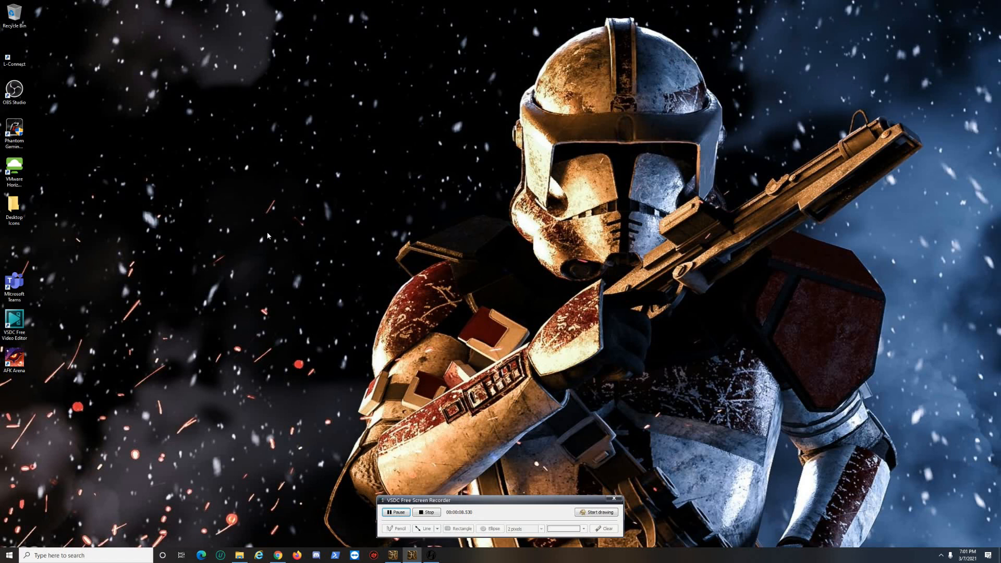
pyautogui.moveTo(139, 156)
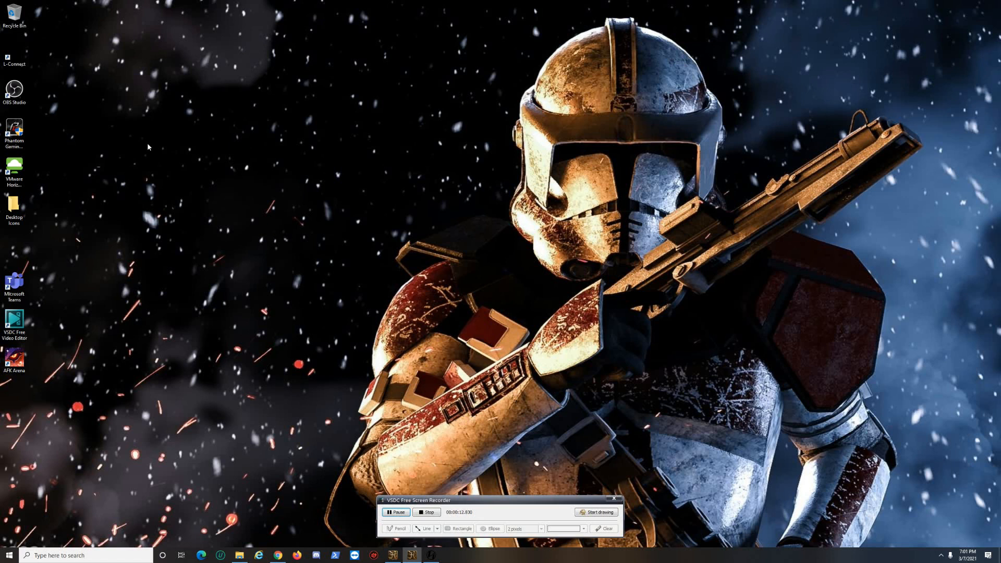
pyautogui.moveTo(153, 151)
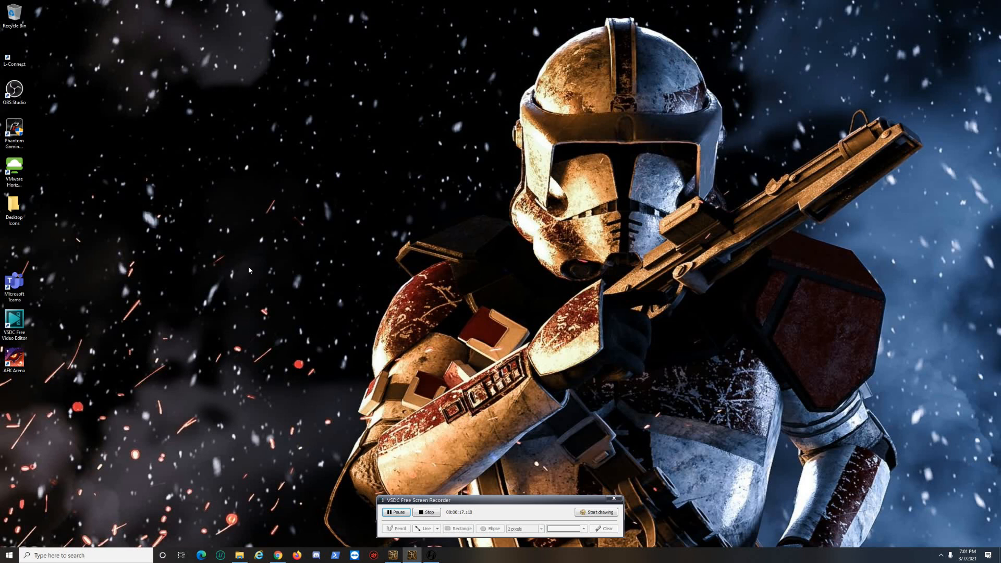
# Step: Reach the HWiNFO download page and show the Installer's Free Download mirror list
pyautogui.click(277, 555)
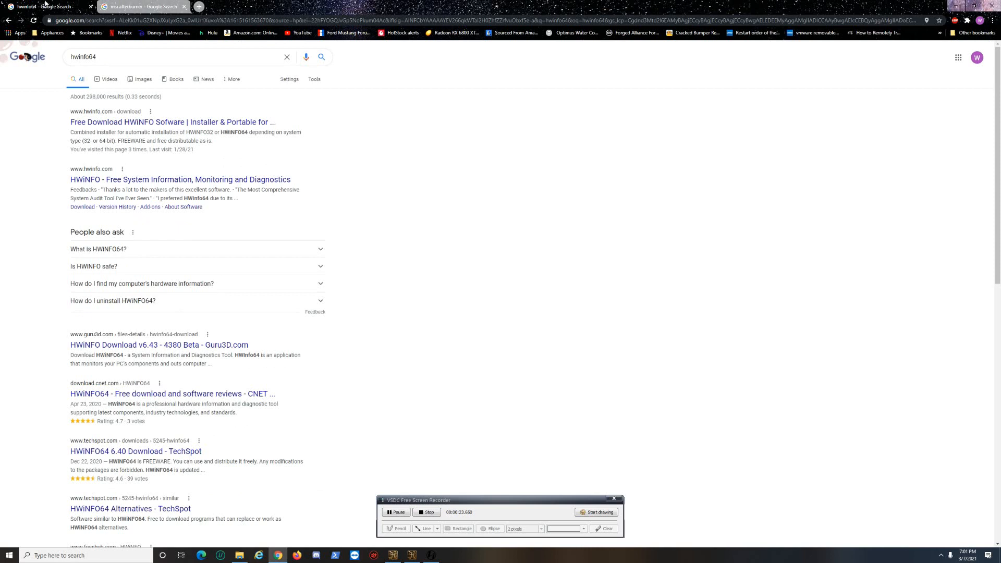
pyautogui.moveTo(114, 125)
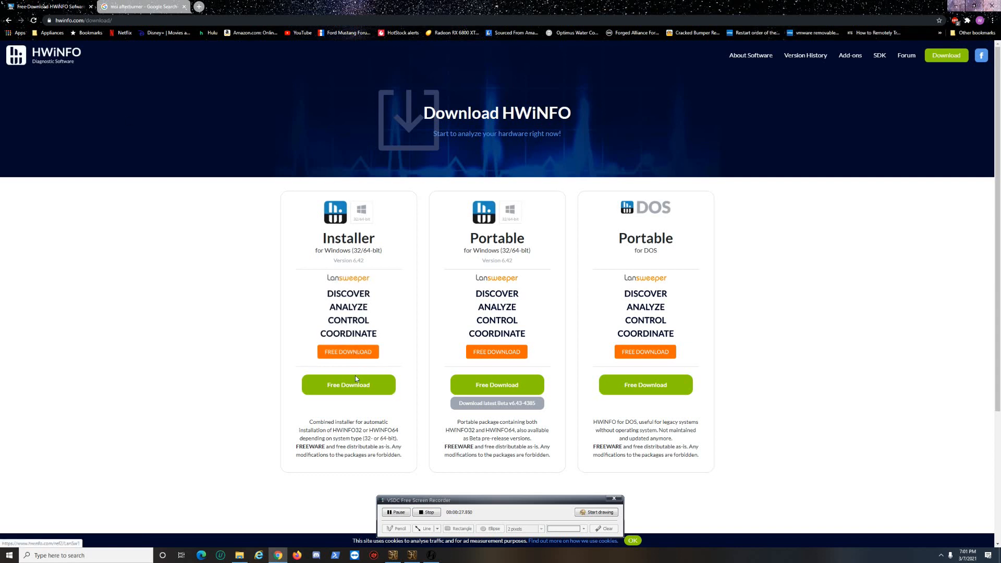
pyautogui.click(348, 385)
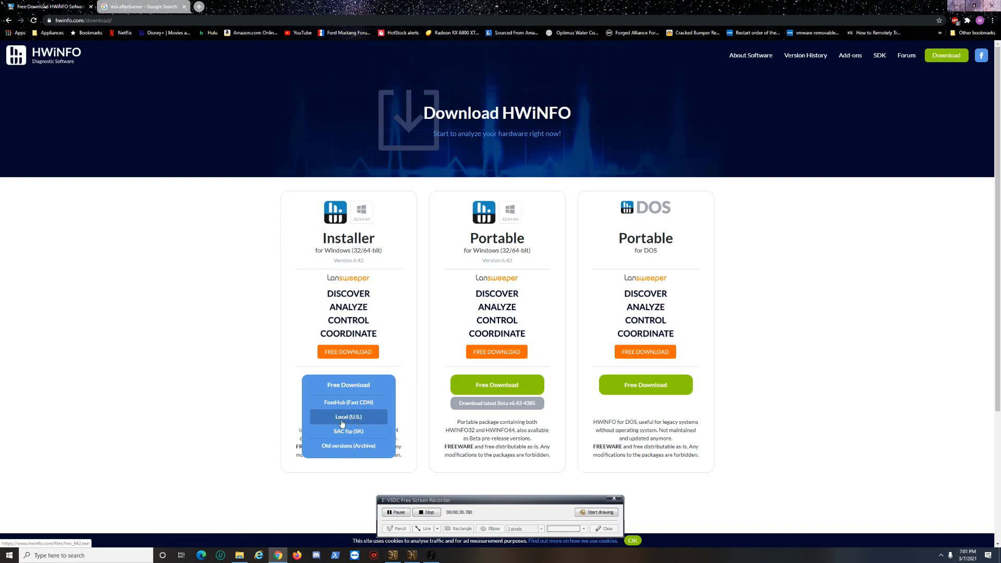
pyautogui.moveTo(361, 418)
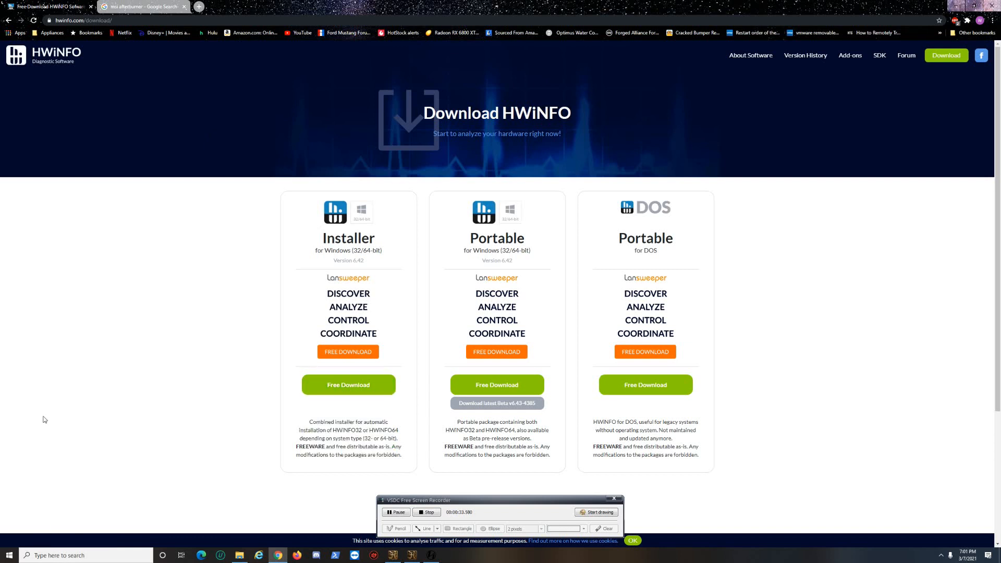
pyautogui.moveTo(45, 416)
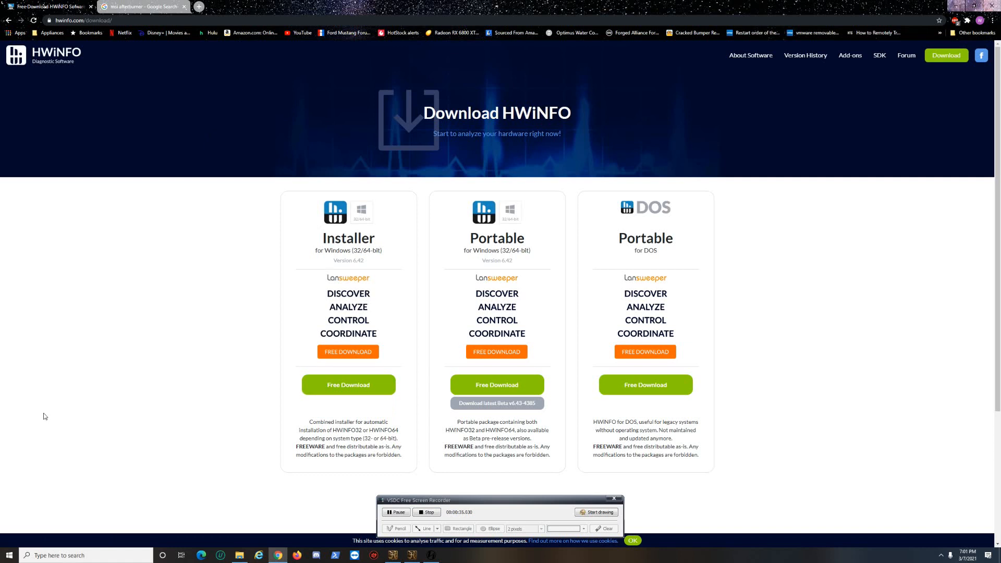
pyautogui.moveTo(146, 253)
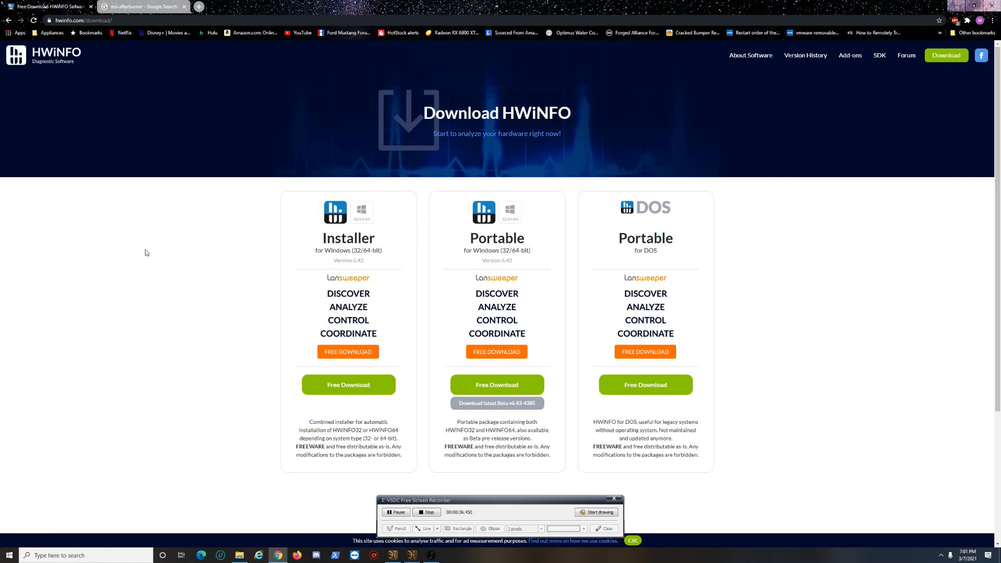
pyautogui.moveTo(159, 182)
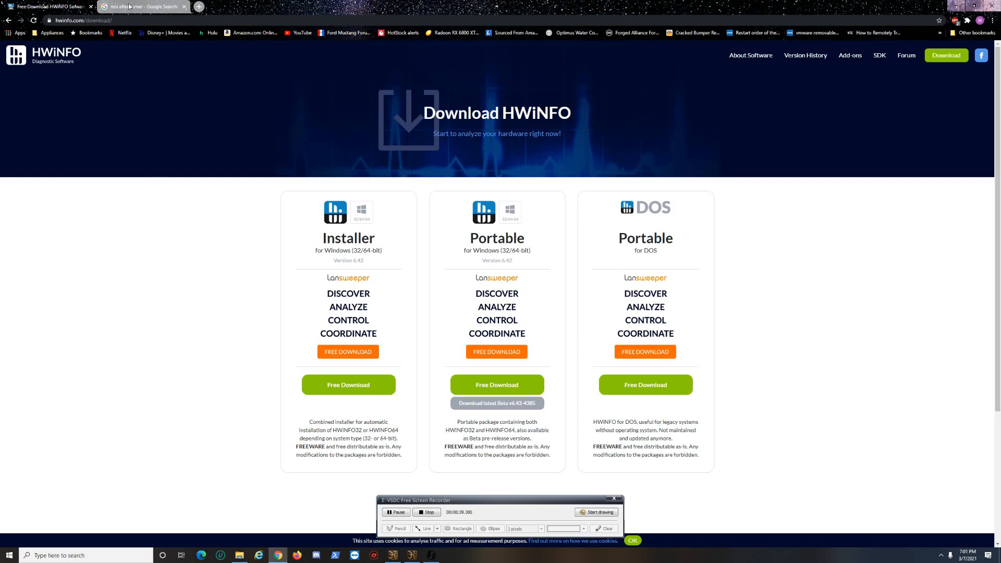
pyautogui.moveTo(129, 6)
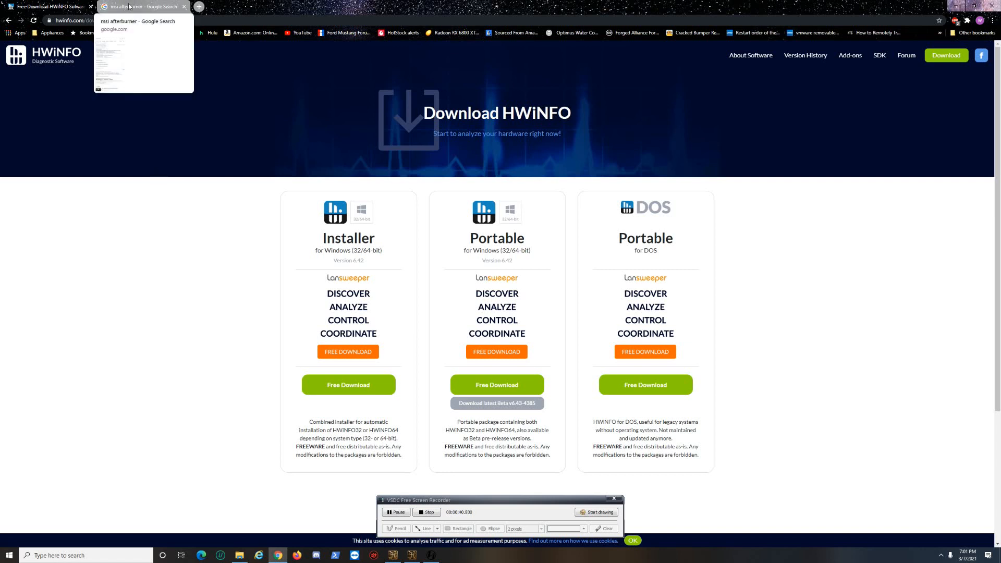
# Step: Launch MSI Afterburner from Start and dismiss its system components warning
pyautogui.click(138, 6)
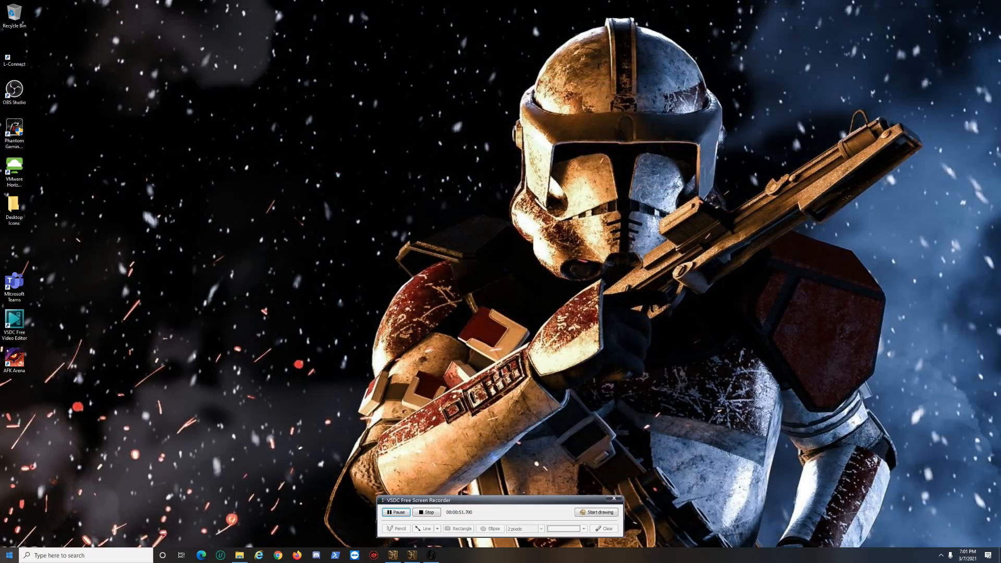
pyautogui.click(8, 555)
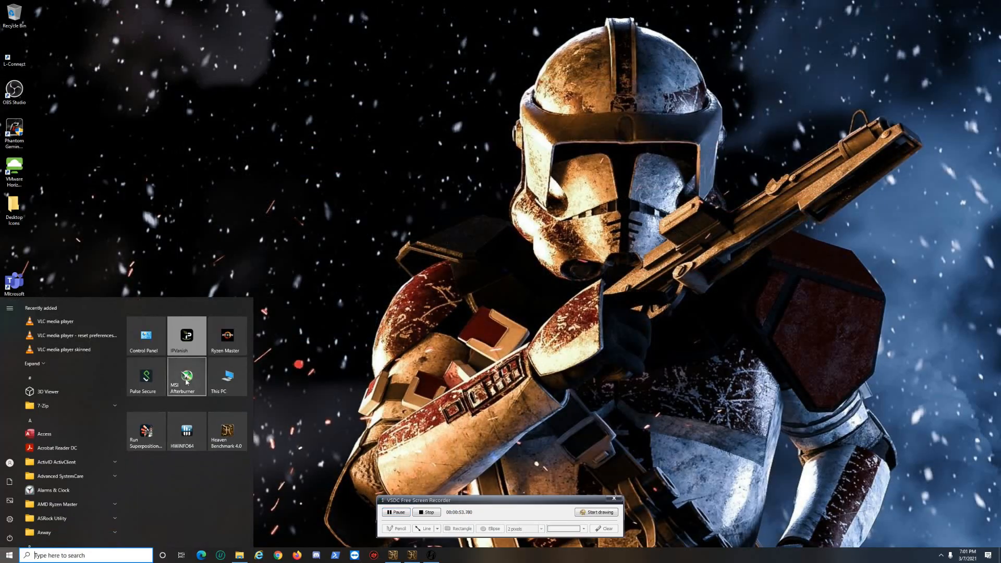
pyautogui.click(186, 376)
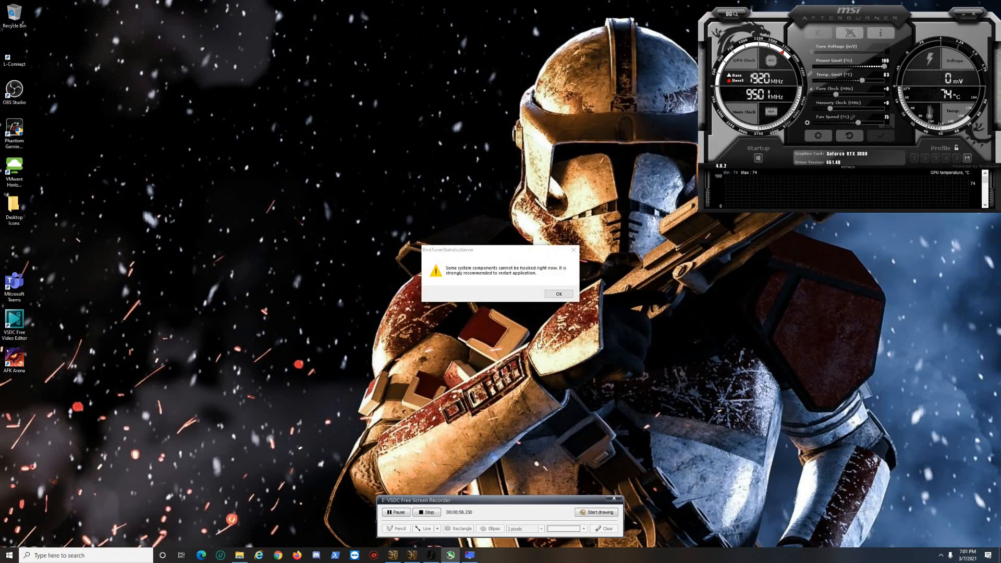
pyautogui.click(558, 295)
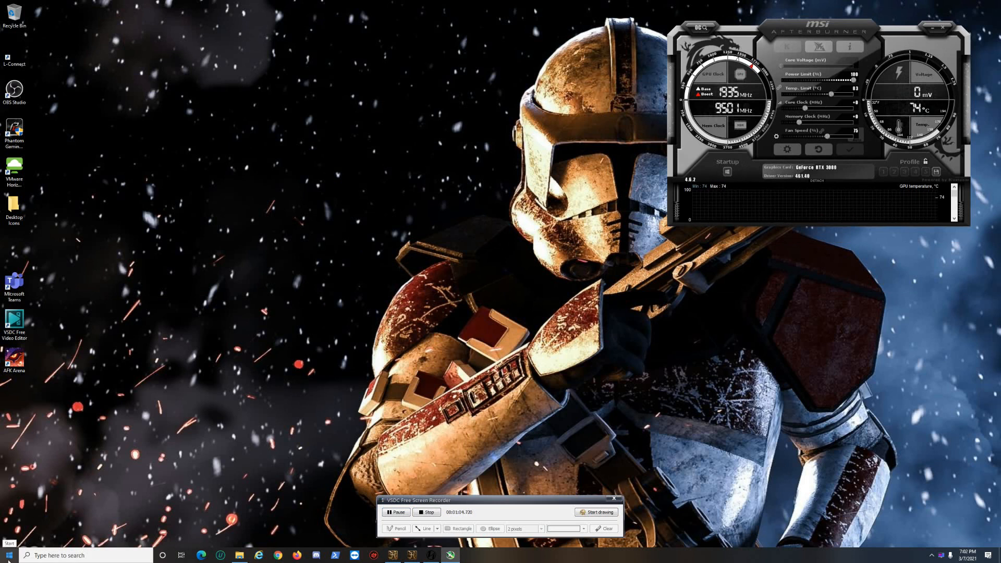
# Step: Run HWiNFO64 with full information, dismissing the update notice and System Summary
pyautogui.click(6, 555)
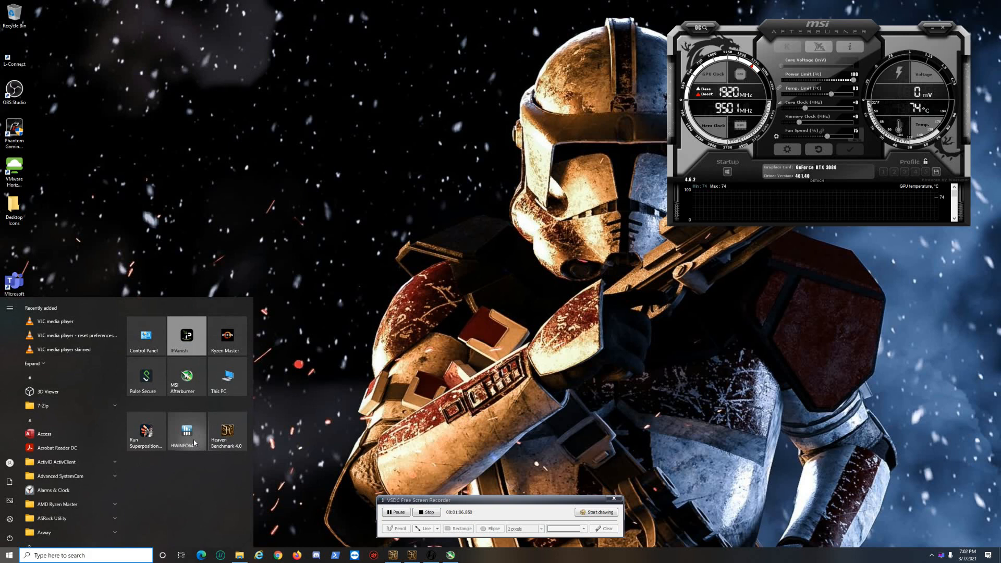
pyautogui.click(185, 430)
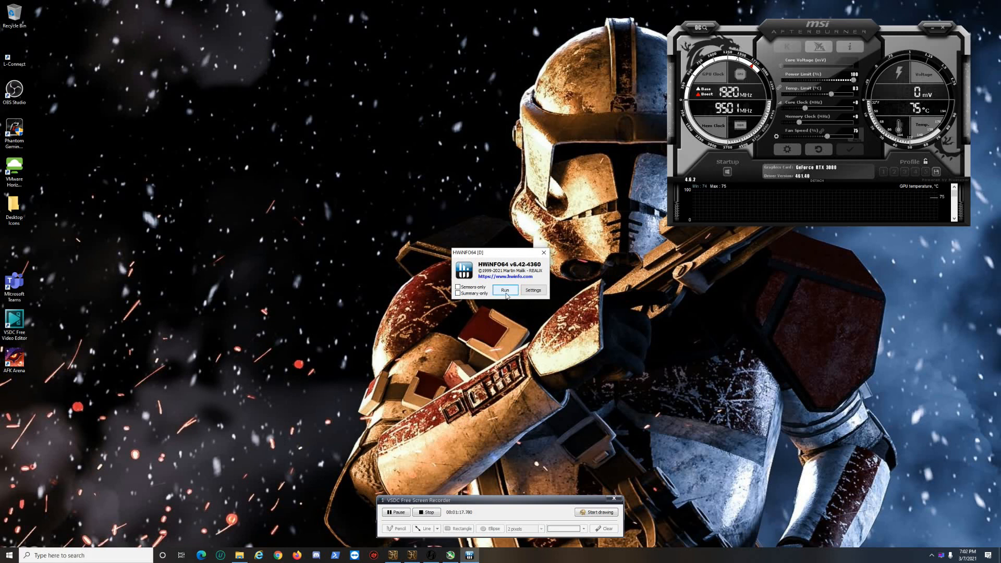
pyautogui.click(506, 290)
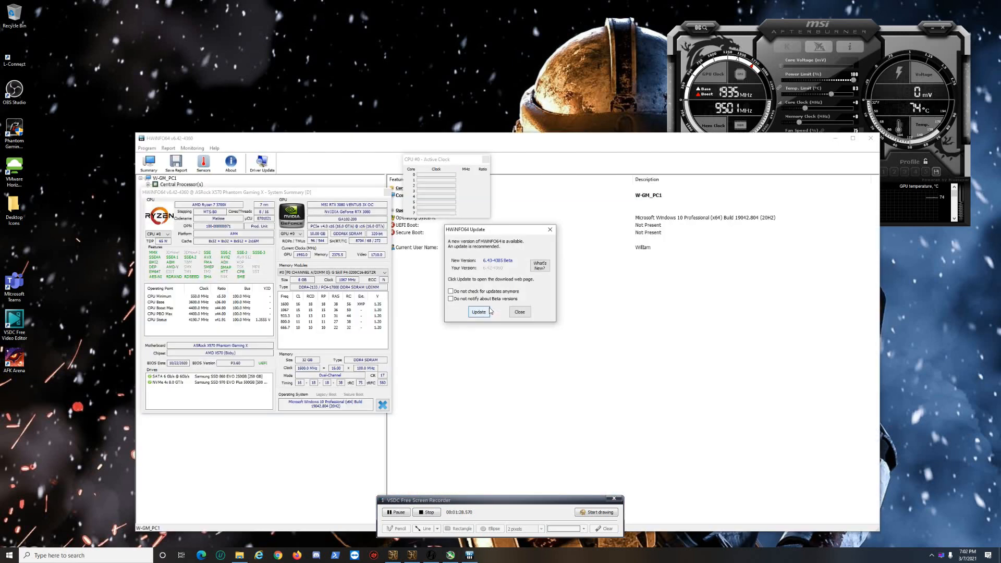
pyautogui.click(520, 312)
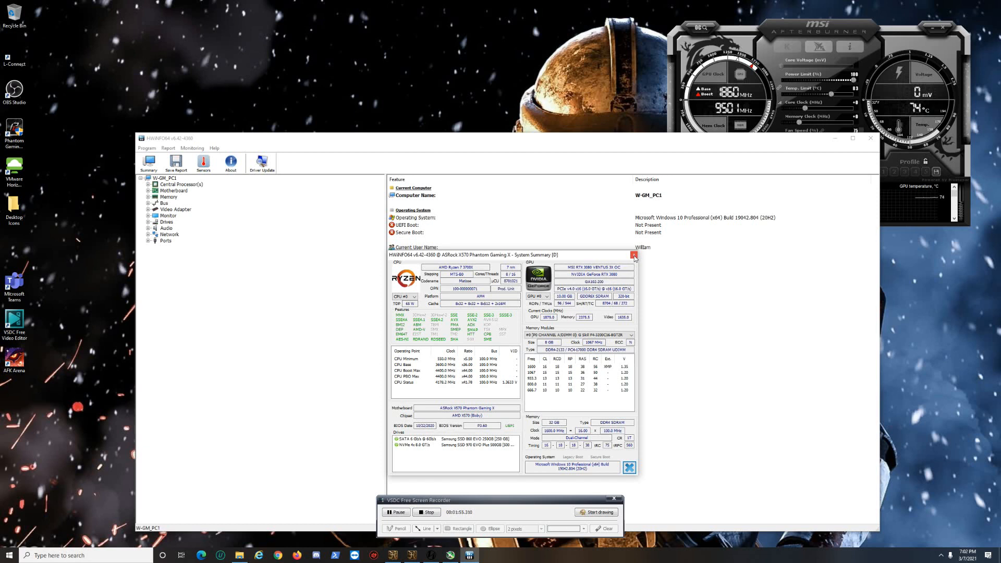
pyautogui.click(634, 255)
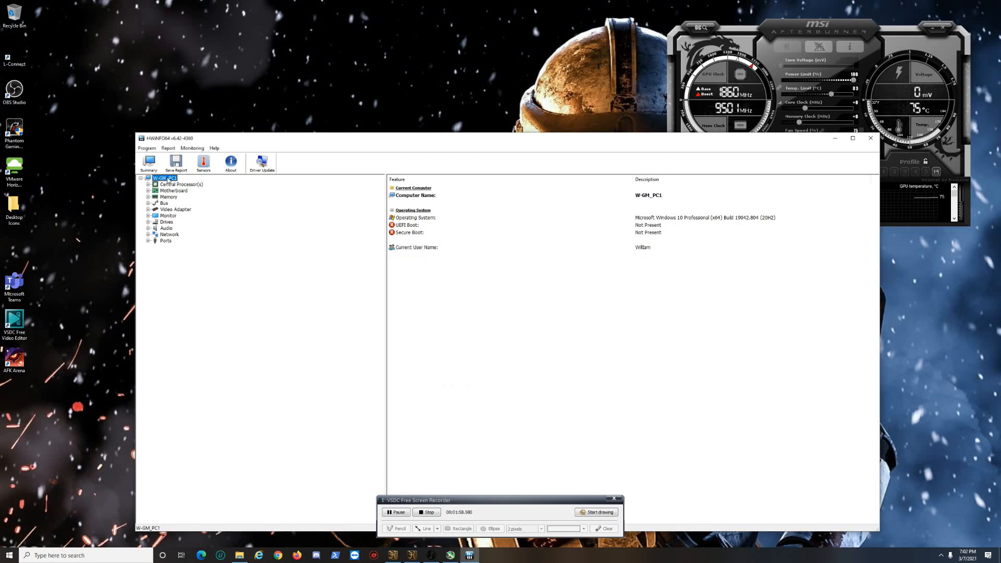
pyautogui.moveTo(203, 162)
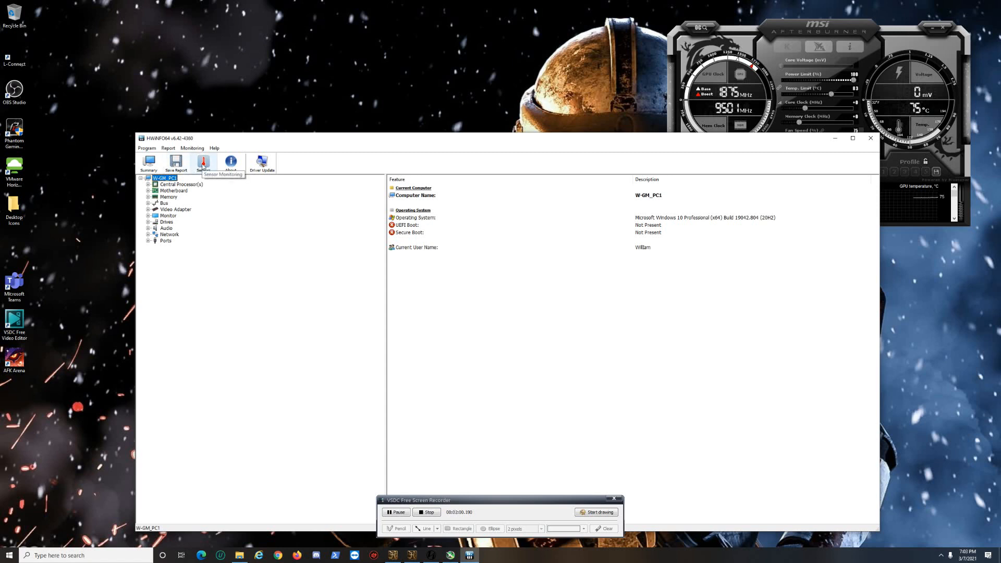
# Step: Show the Sensor Status list scrolled to GPU temperatures and Performance Limit rows
pyautogui.click(203, 162)
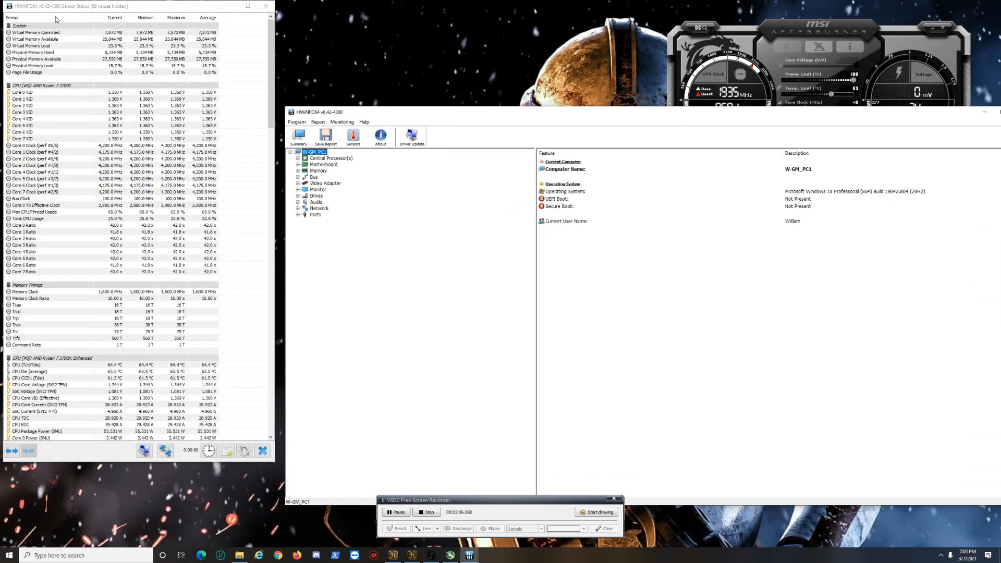
pyautogui.moveTo(39, 334)
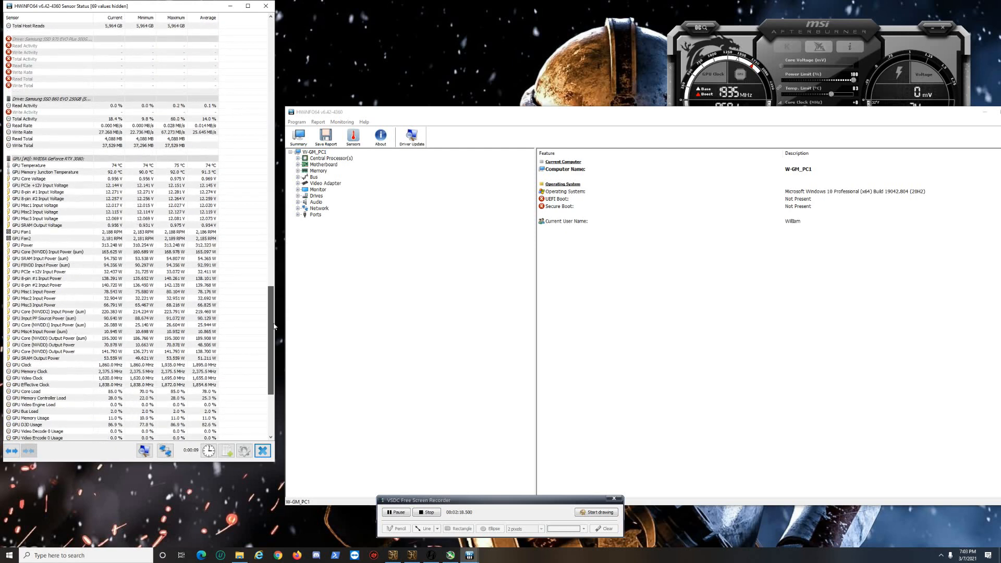
pyautogui.scroll(-3)
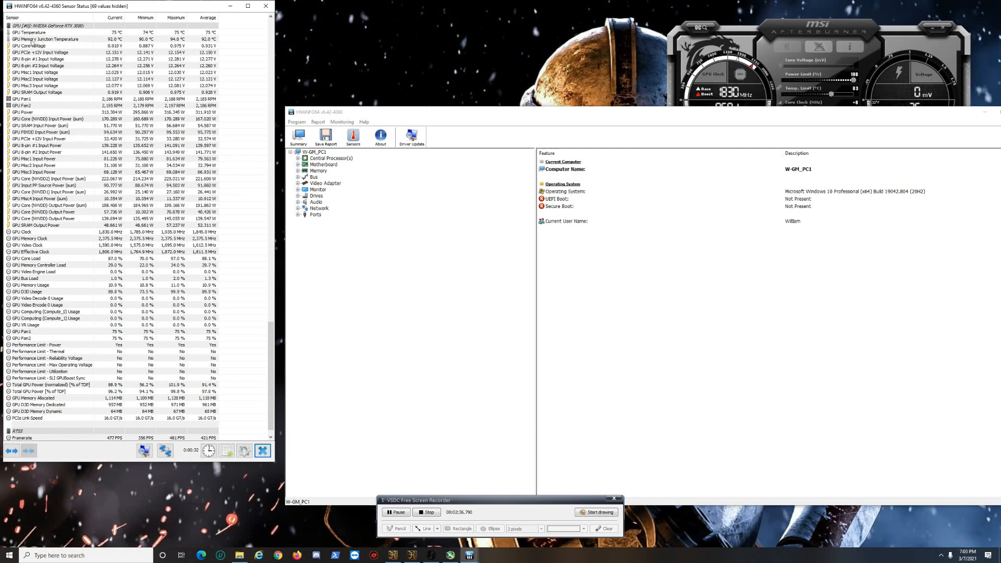
# Step: Bring the Afterburner gauges to the front beside the HWiNFO64 GPU sensor readings
pyautogui.click(37, 40)
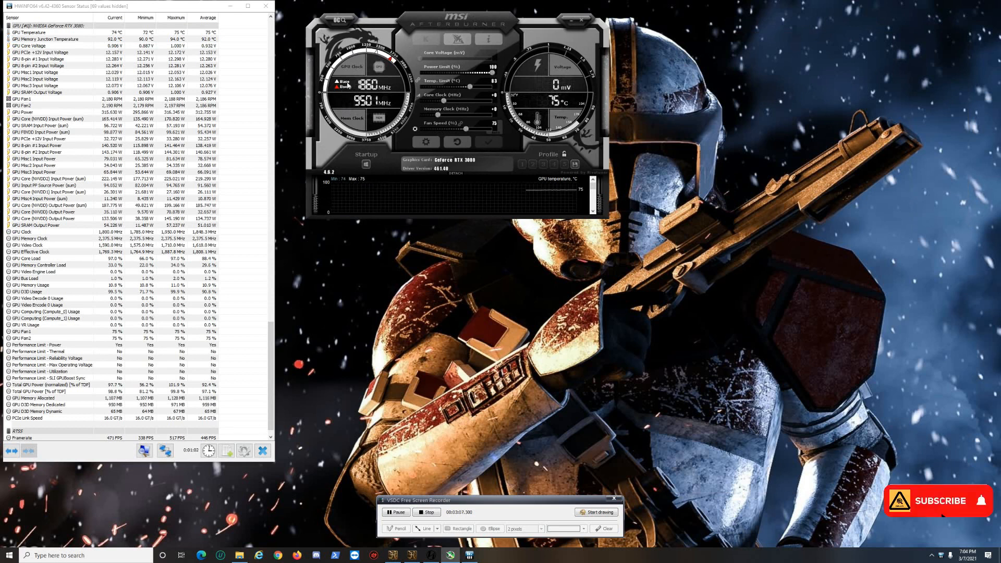
pyautogui.click(941, 501)
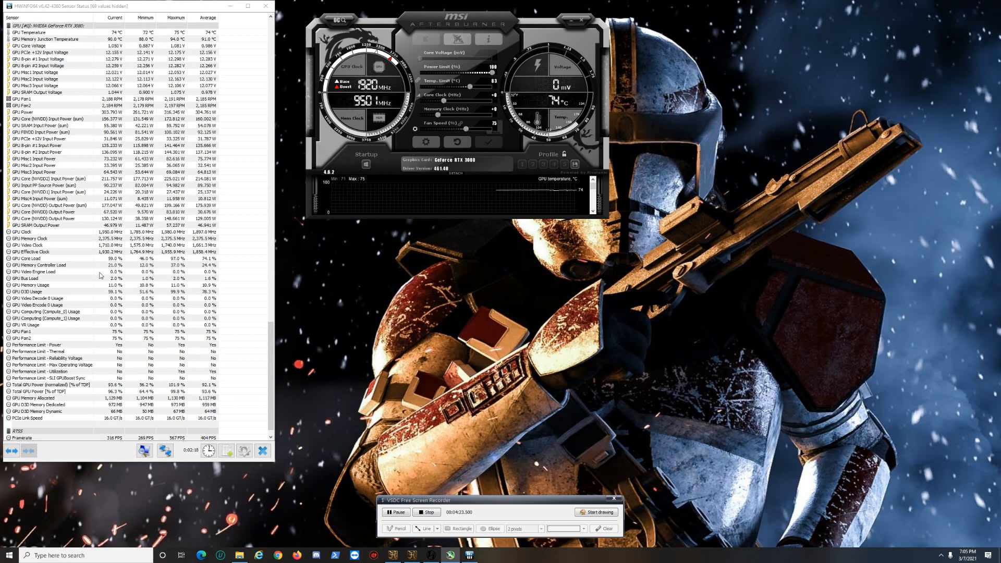
pyautogui.moveTo(84, 251)
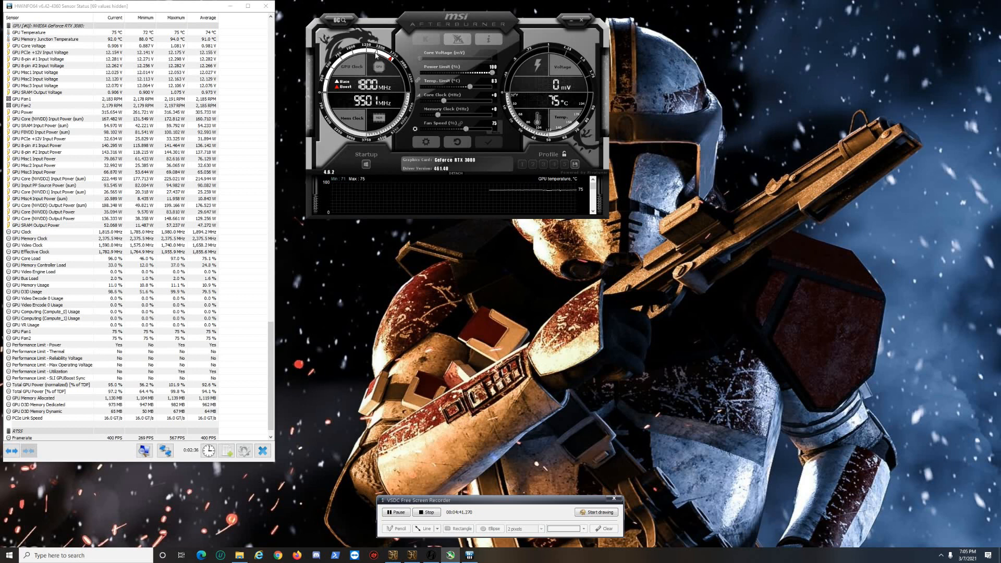
pyautogui.moveTo(77, 360)
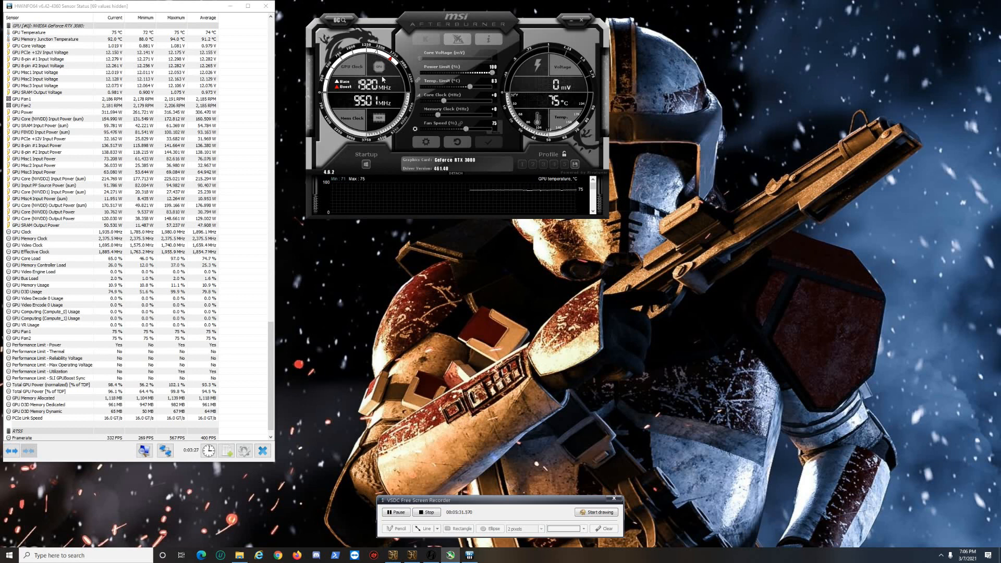
pyautogui.moveTo(382, 78)
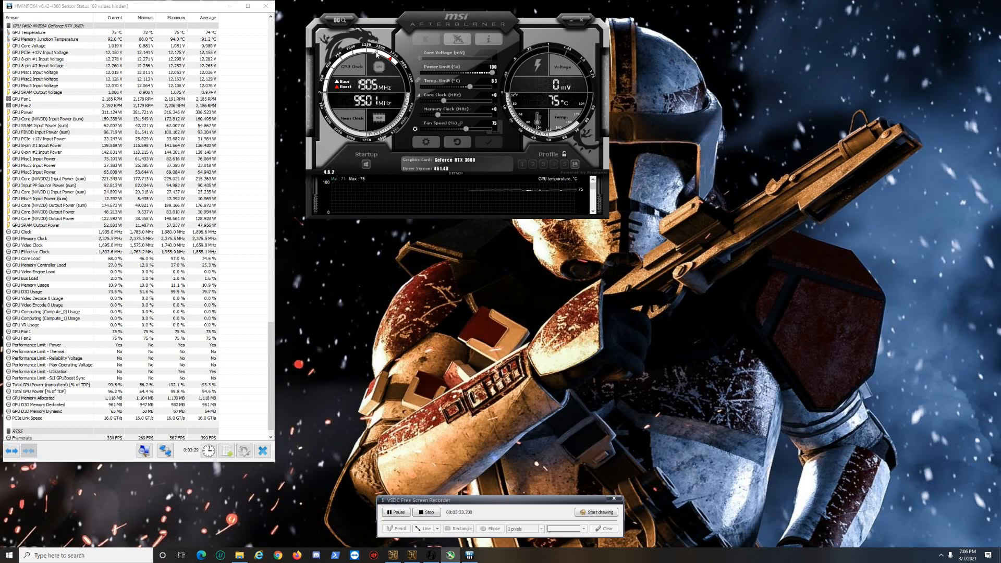